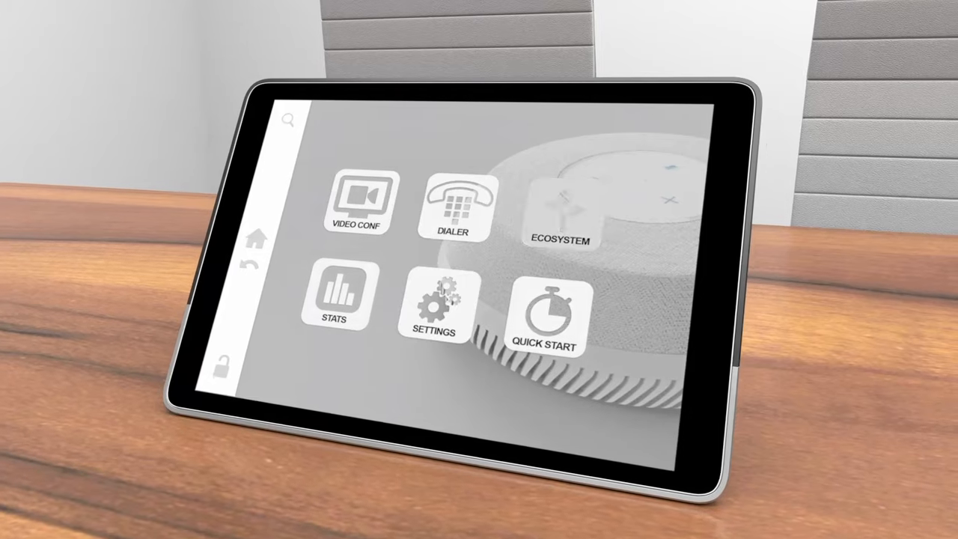
pyautogui.click(560, 202)
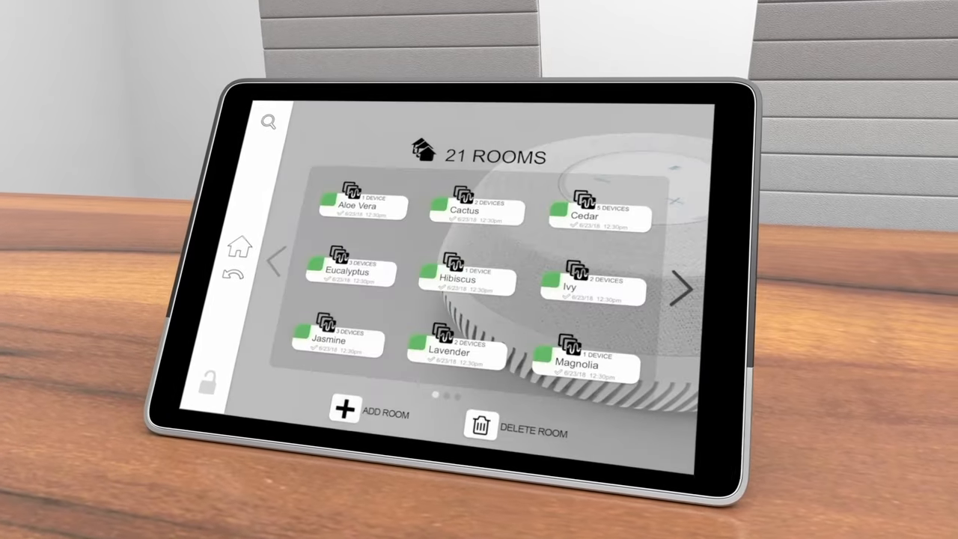
pyautogui.click(679, 290)
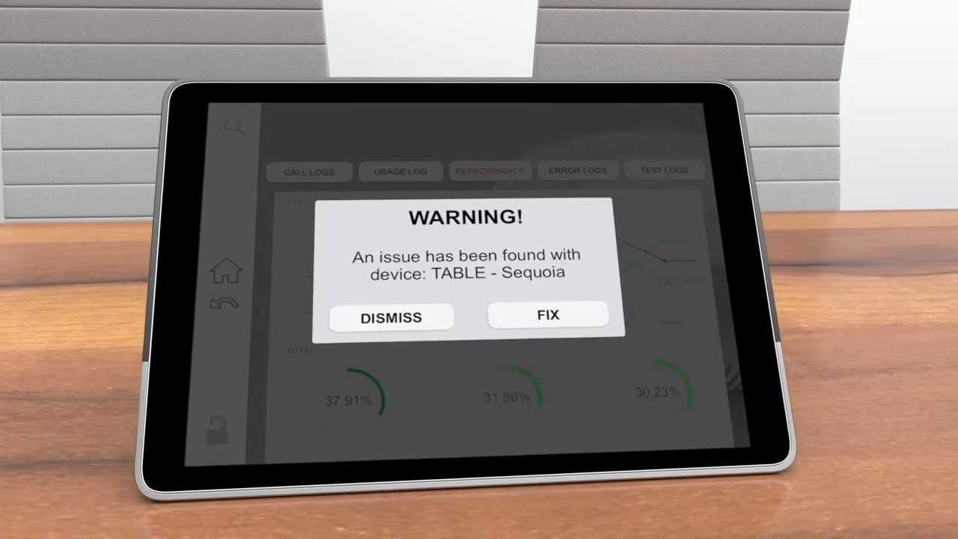
pyautogui.click(548, 314)
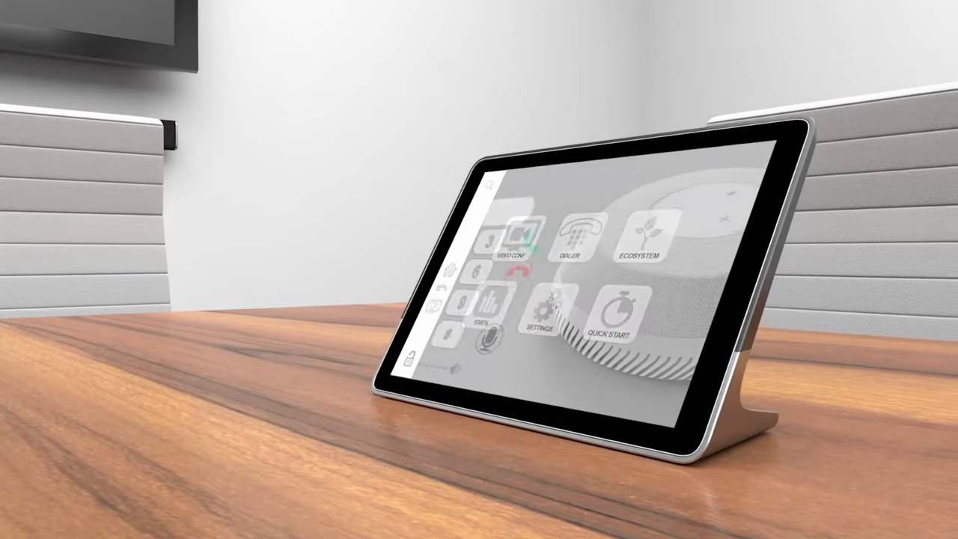
pyautogui.click(578, 227)
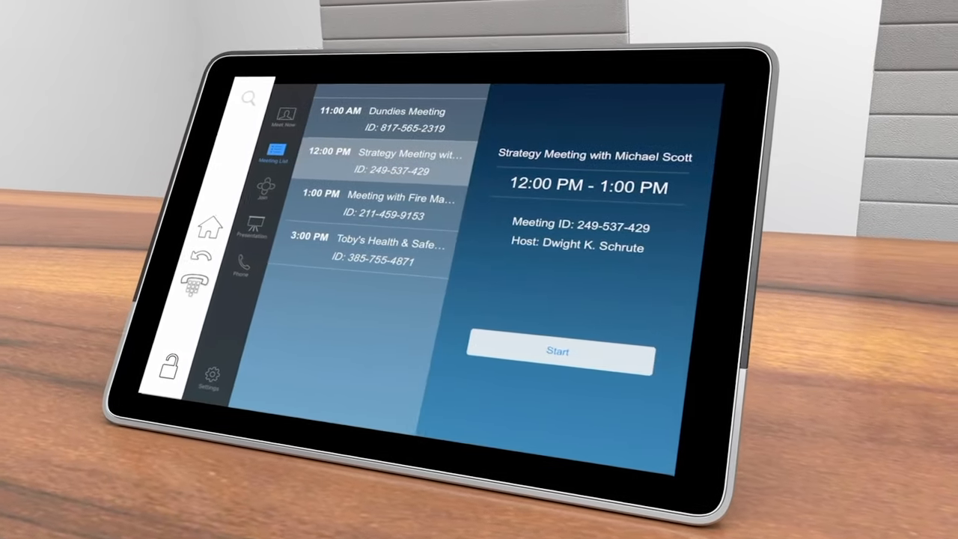
pyautogui.click(559, 352)
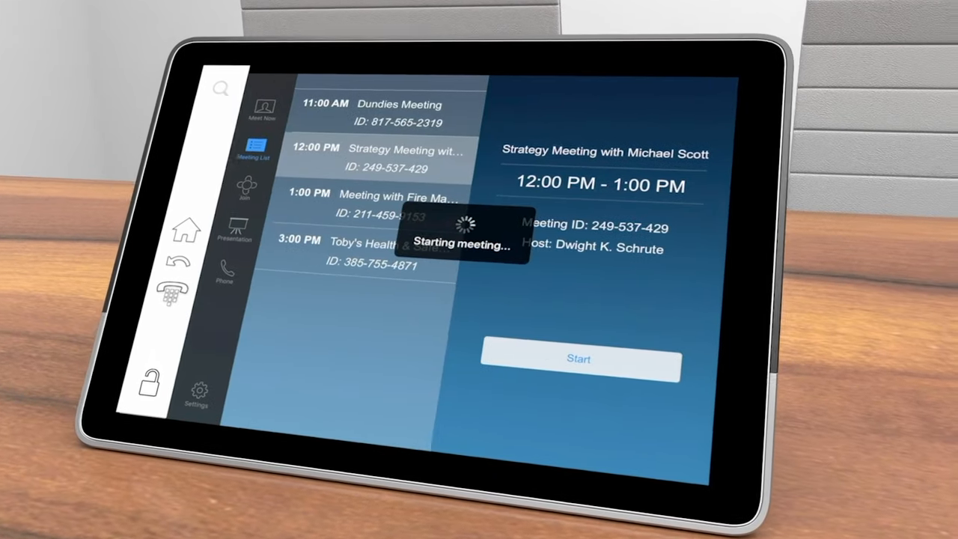
pyautogui.click(577, 357)
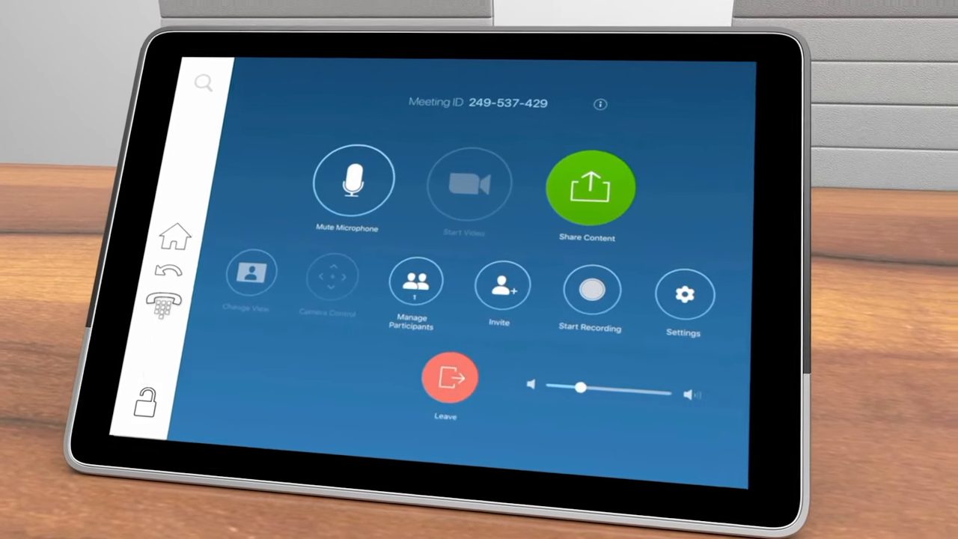